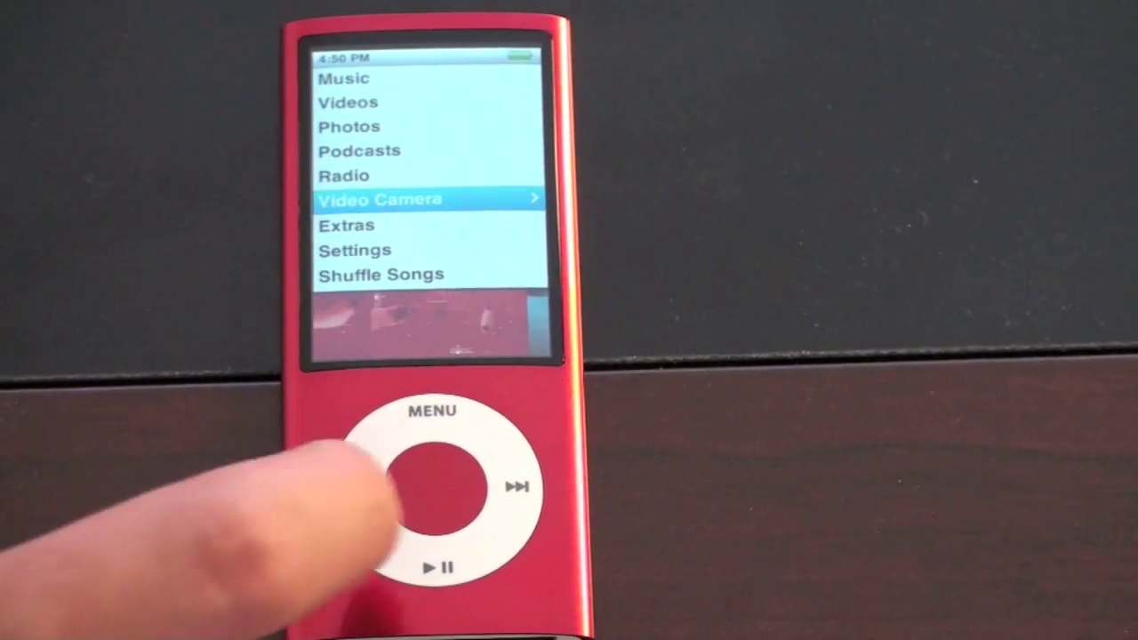
{"action": "left_click", "coordinate": [430, 480]}
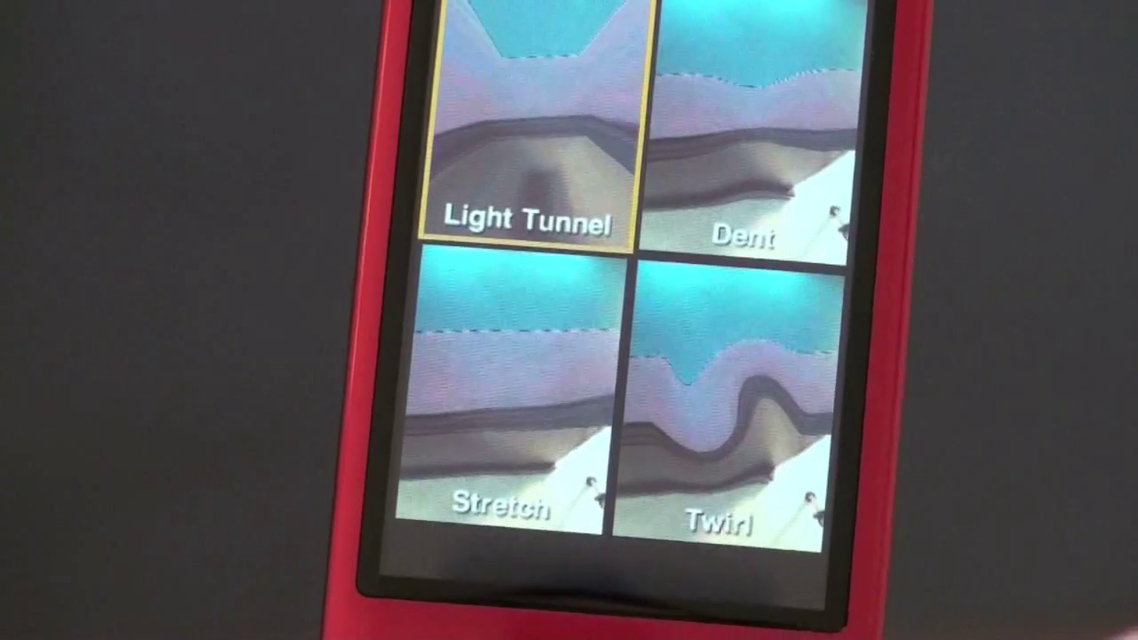
{"action": "left_click", "coordinate": [738, 400]}
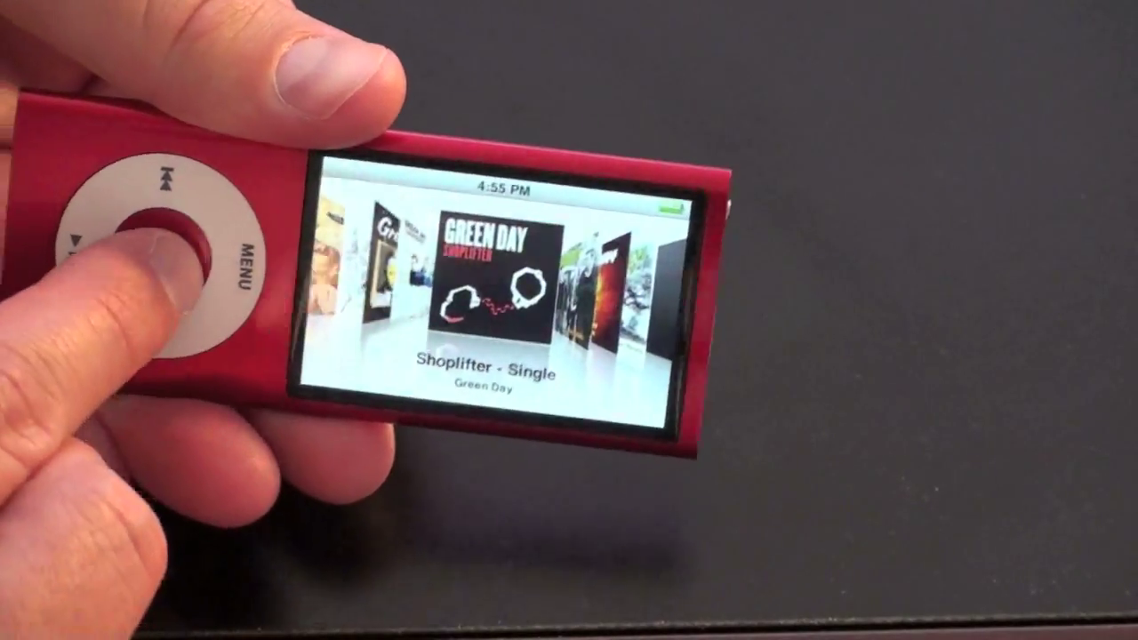
{"action": "left_click", "coordinate": [160, 253]}
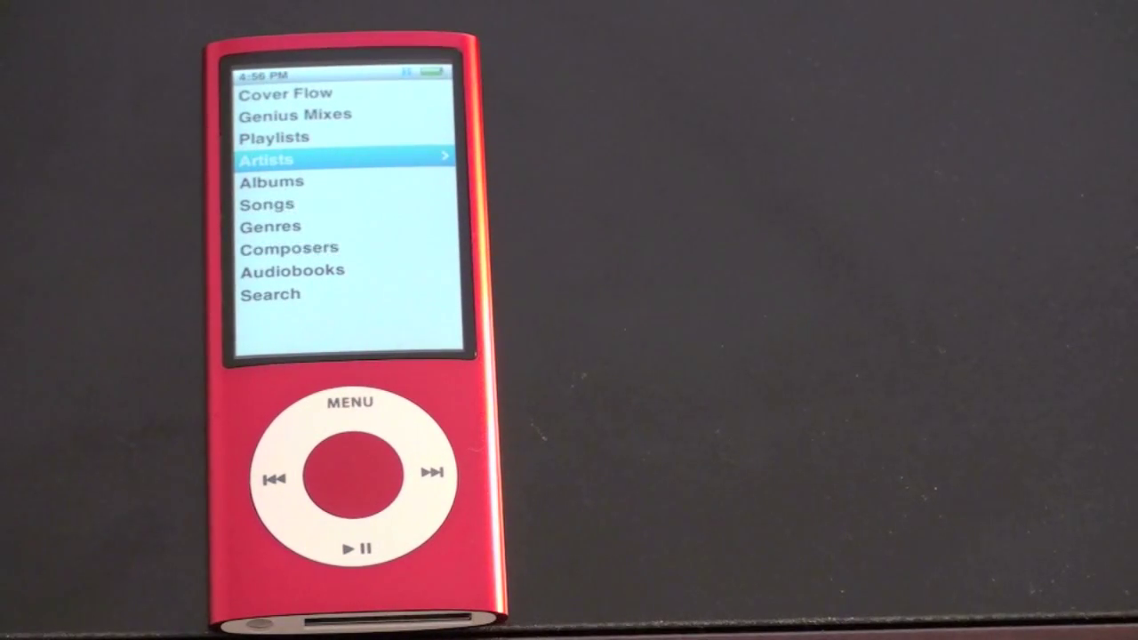
{"action": "left_click", "coordinate": [350, 403]}
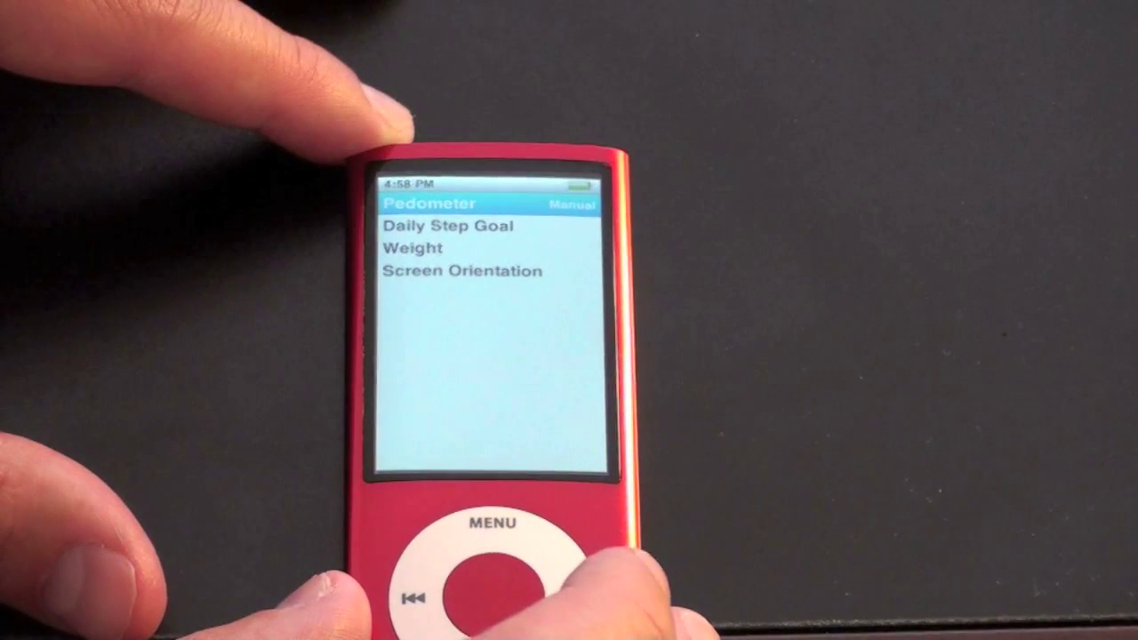
{"action": "left_click", "coordinate": [491, 522]}
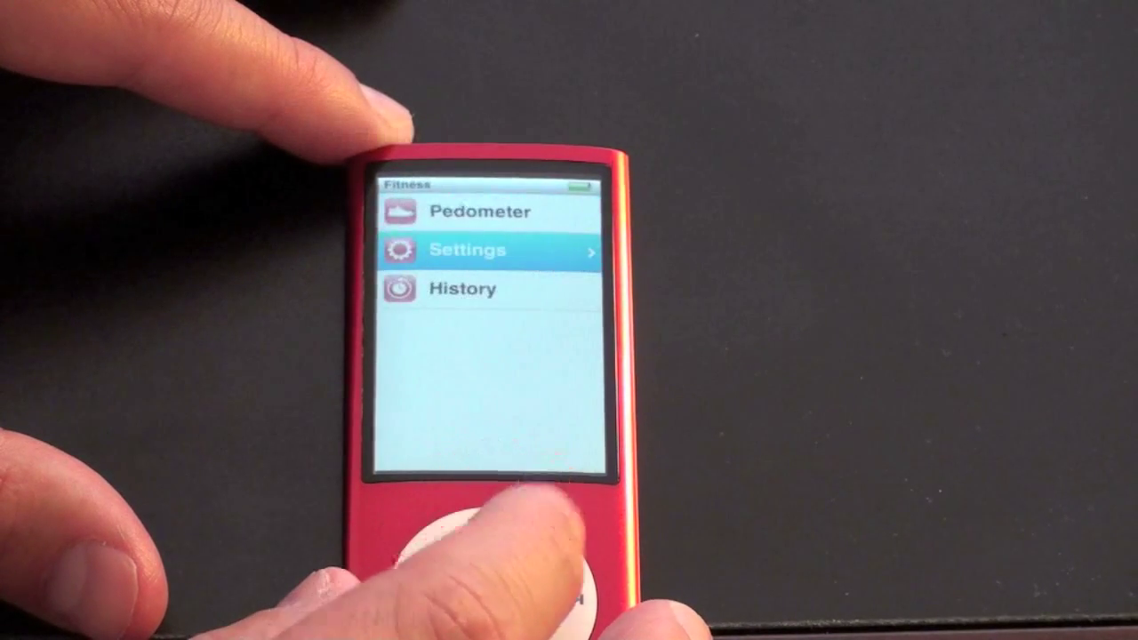